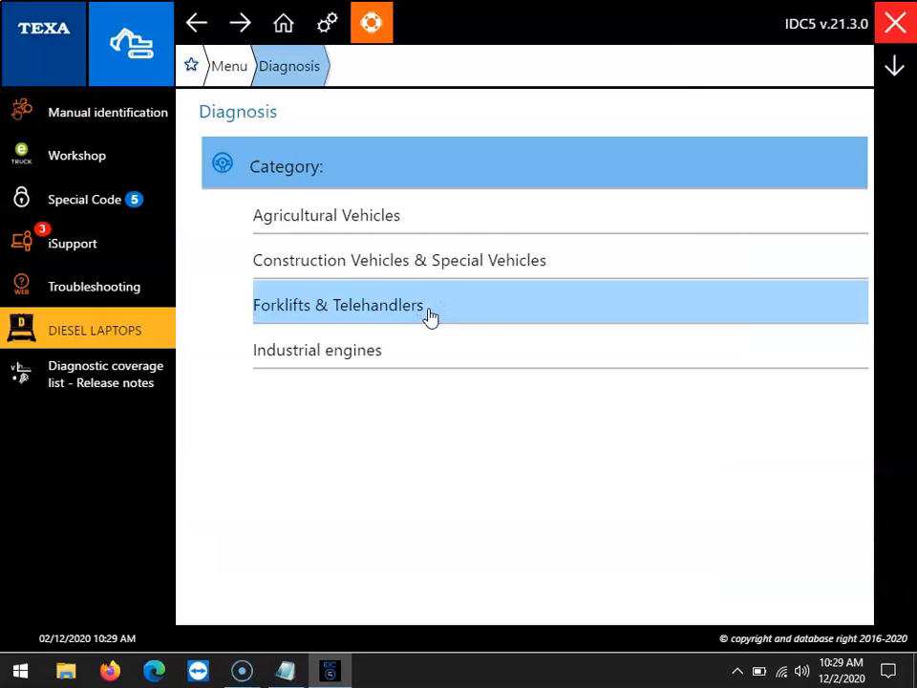
{"action": "mouse_move", "coordinate": [449, 260]}
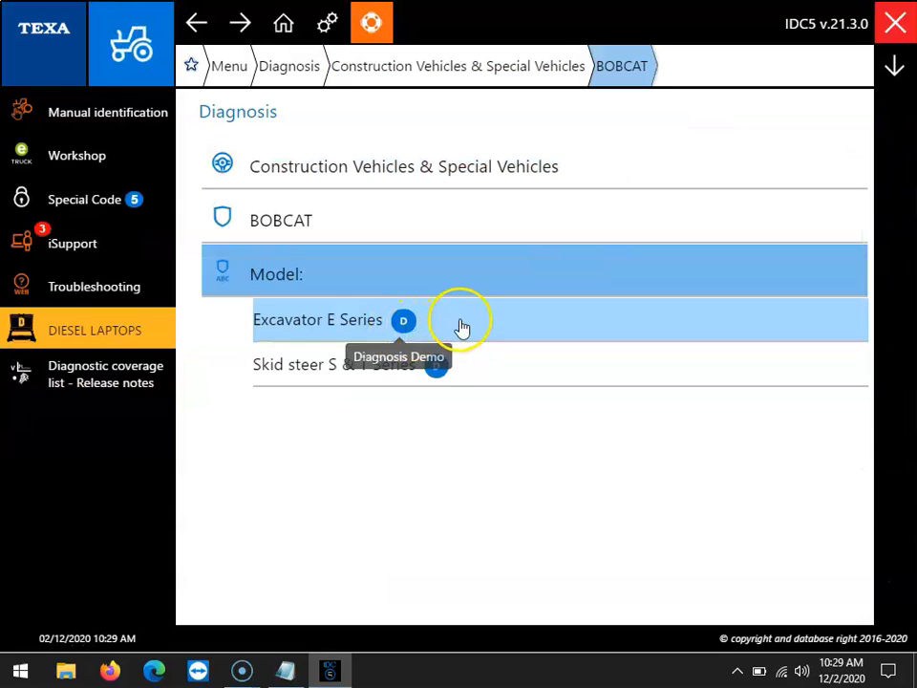
Select the Excavator E Series model with the BOBCAT / KUBOTA engine variant.
{"action": "left_click", "coordinate": [317, 321]}
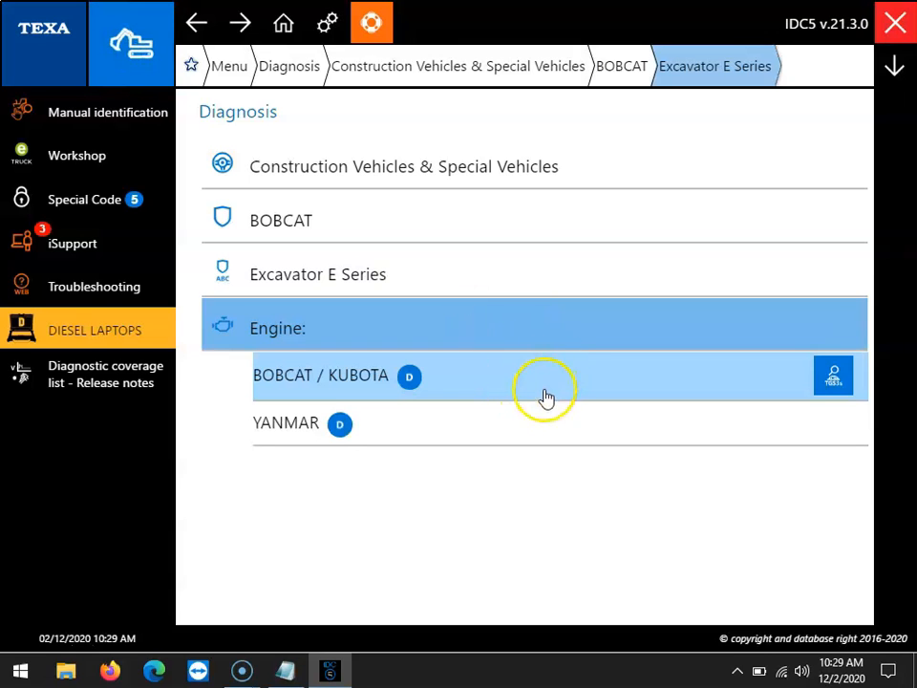
{"action": "left_click", "coordinate": [321, 375]}
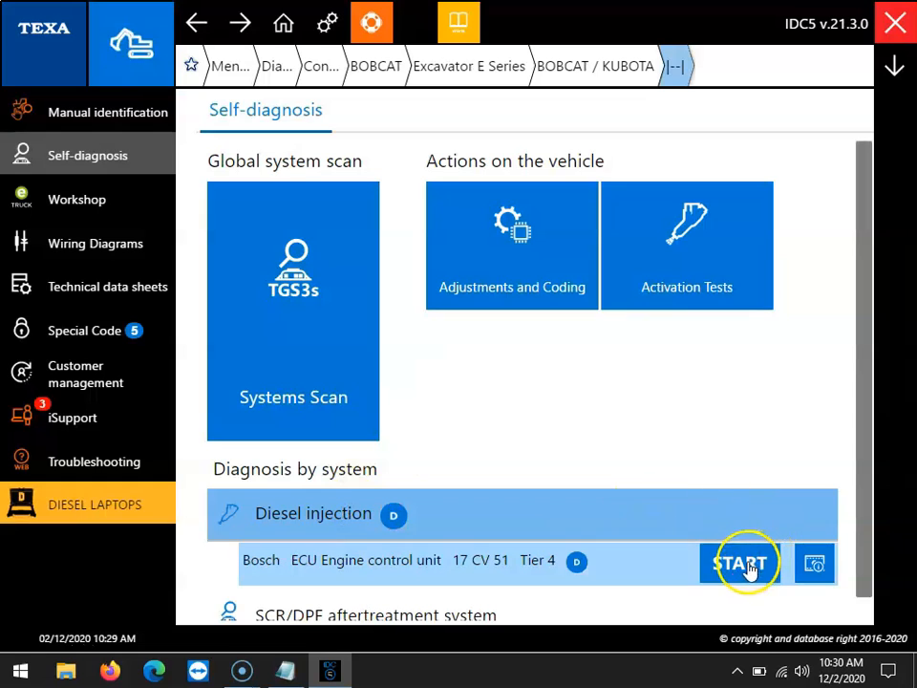
Start diesel injection self-diagnosis, accept the power and instrument-panel prompts, and reach the no-fault-codes readout.
{"action": "left_click", "coordinate": [741, 562]}
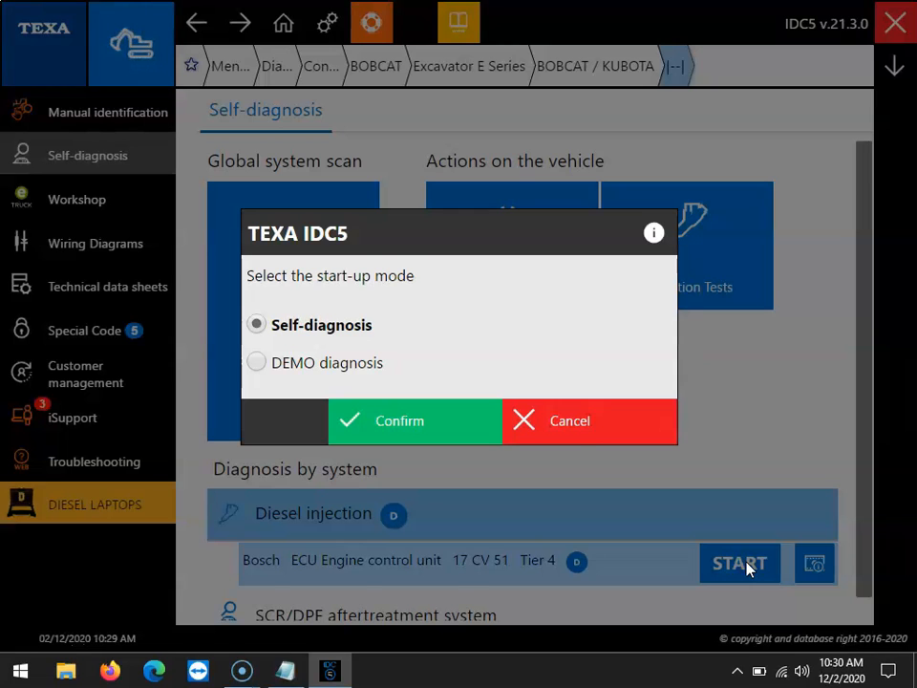
{"action": "left_click", "coordinate": [400, 421]}
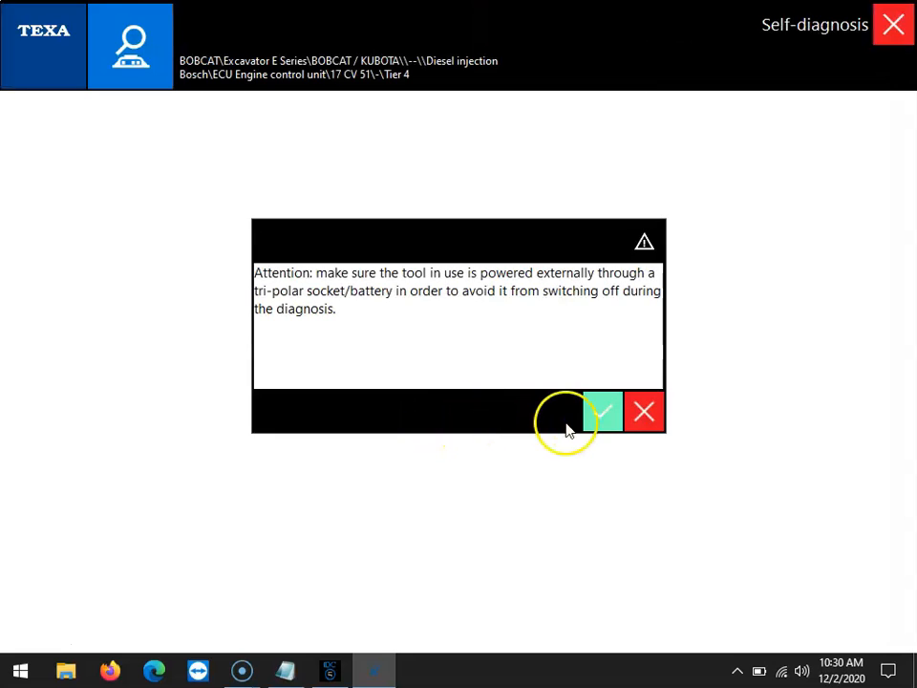
{"action": "left_click", "coordinate": [604, 413]}
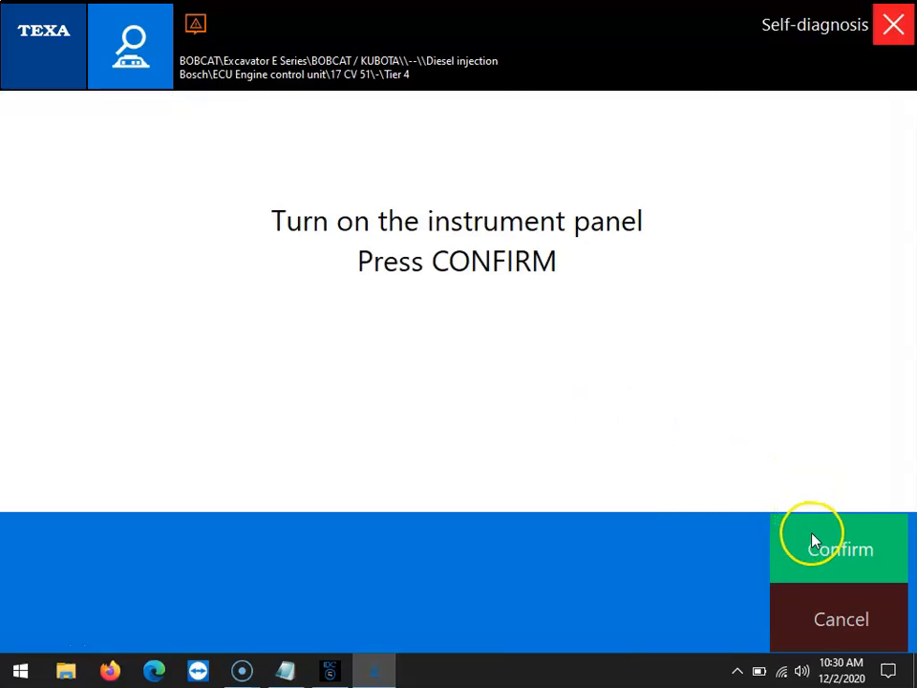
{"action": "left_click", "coordinate": [839, 548]}
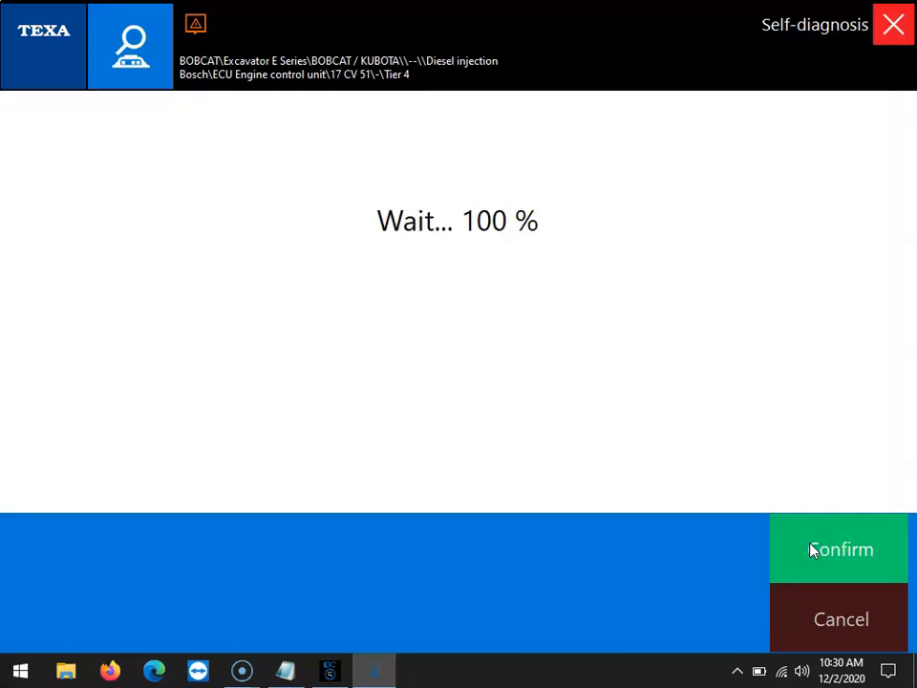
{"action": "left_click", "coordinate": [841, 549]}
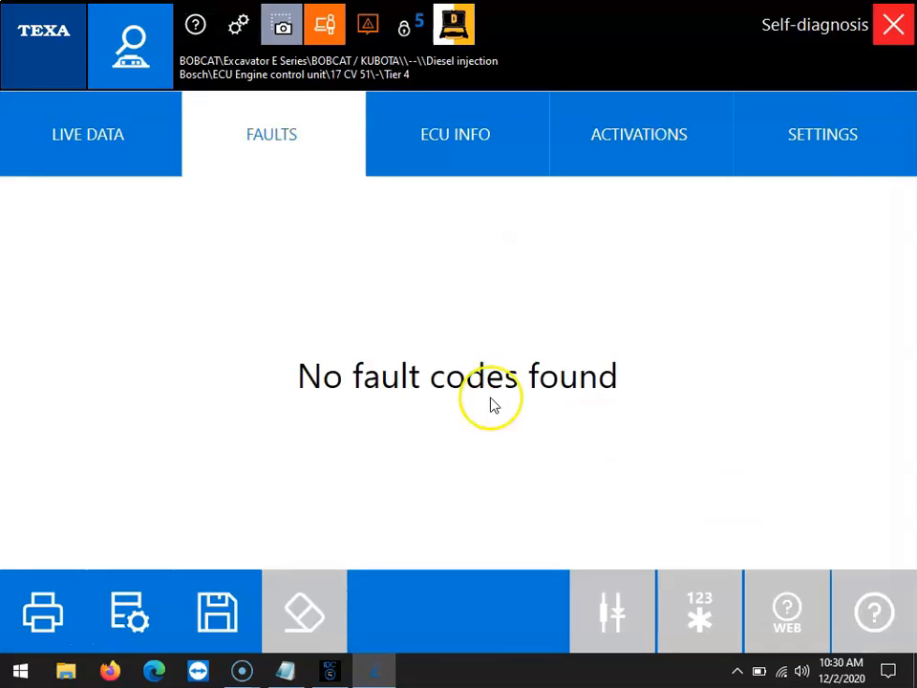
View the live engine data readout, then bring up the activations list with compression, EGR valve and glow plug tests.
{"action": "left_click", "coordinate": [88, 134]}
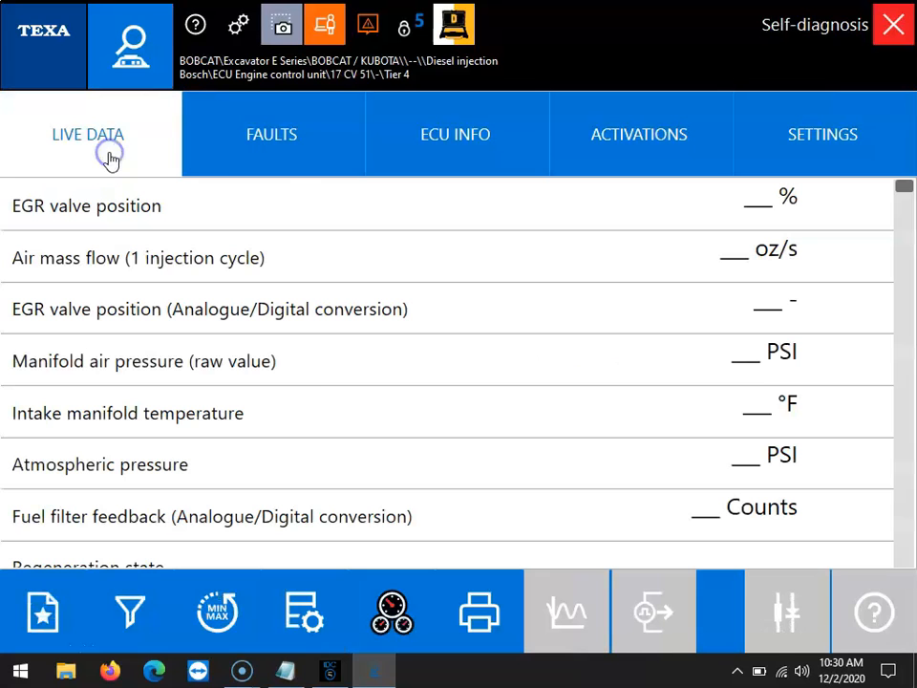
{"action": "left_click", "coordinate": [88, 133]}
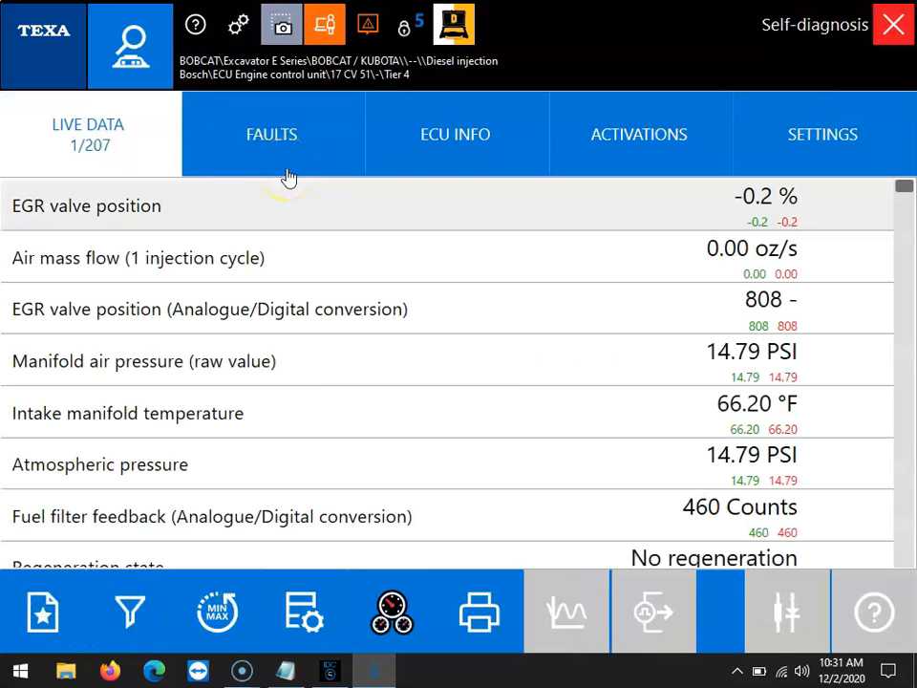
{"action": "mouse_move", "coordinate": [496, 153]}
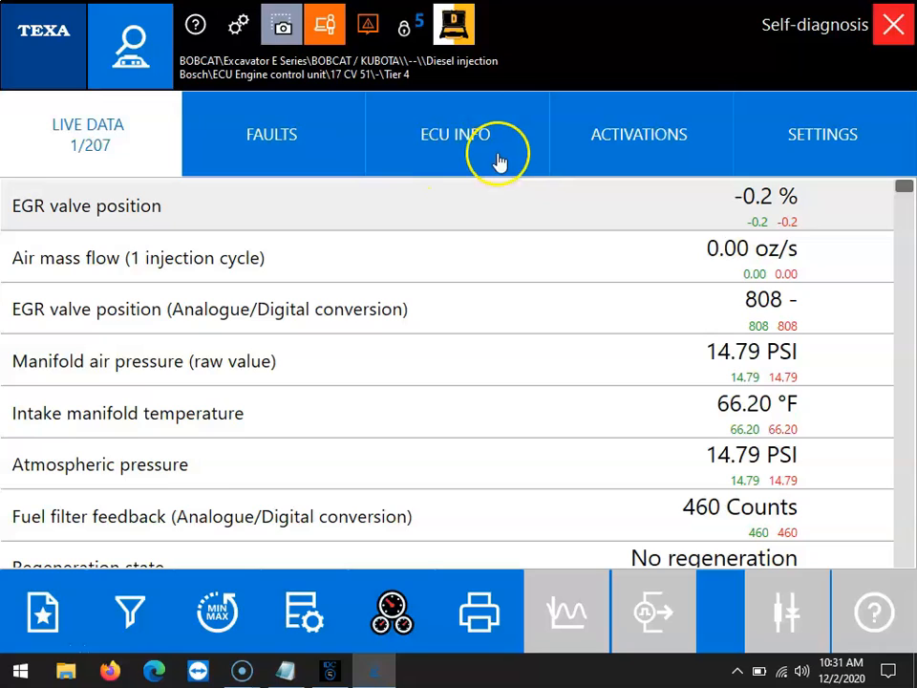
{"action": "mouse_move", "coordinate": [597, 153]}
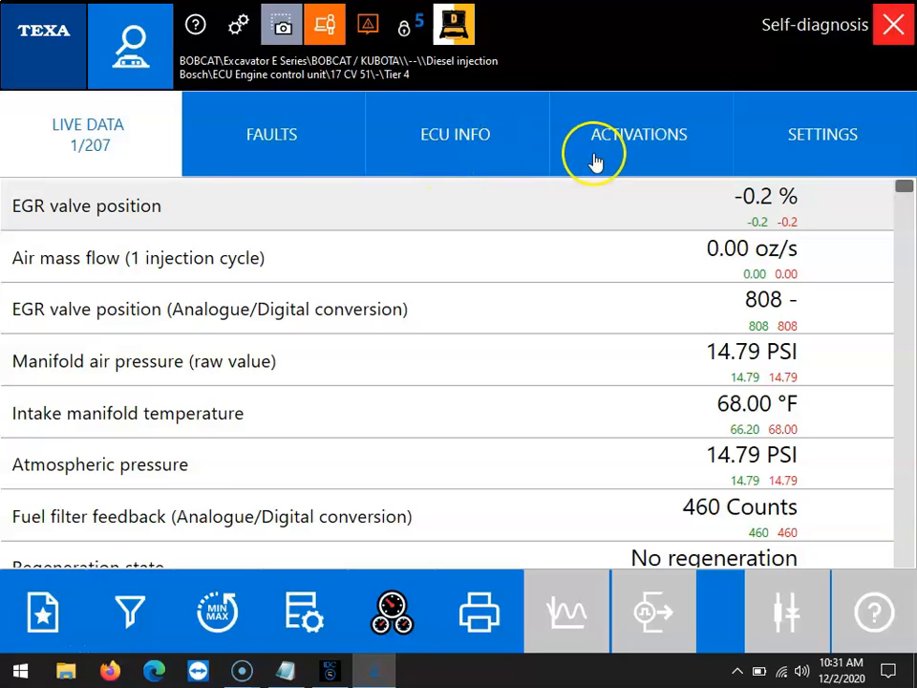
{"action": "mouse_move", "coordinate": [615, 169]}
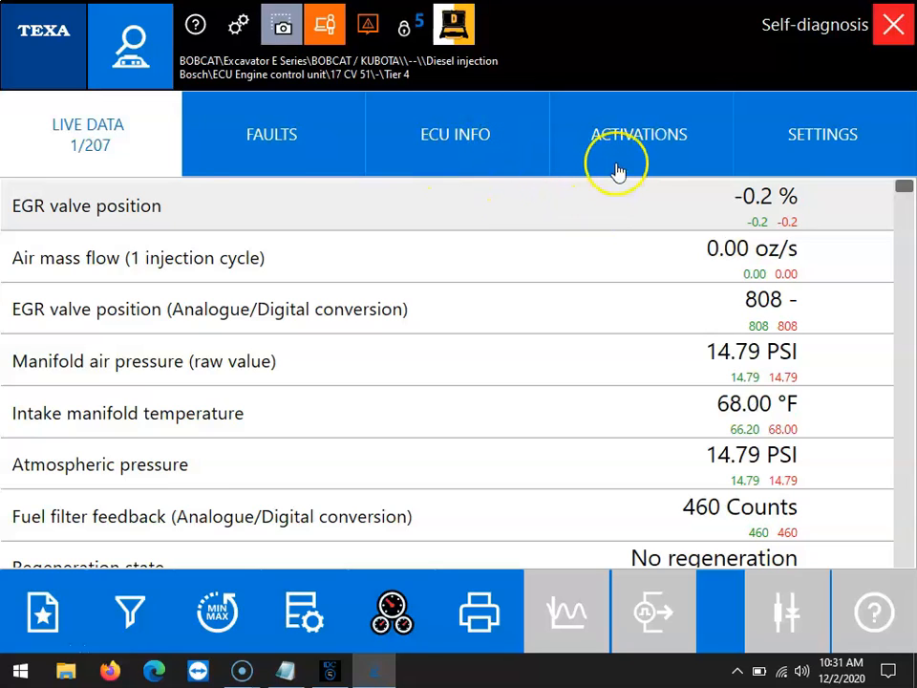
{"action": "left_click", "coordinate": [638, 134]}
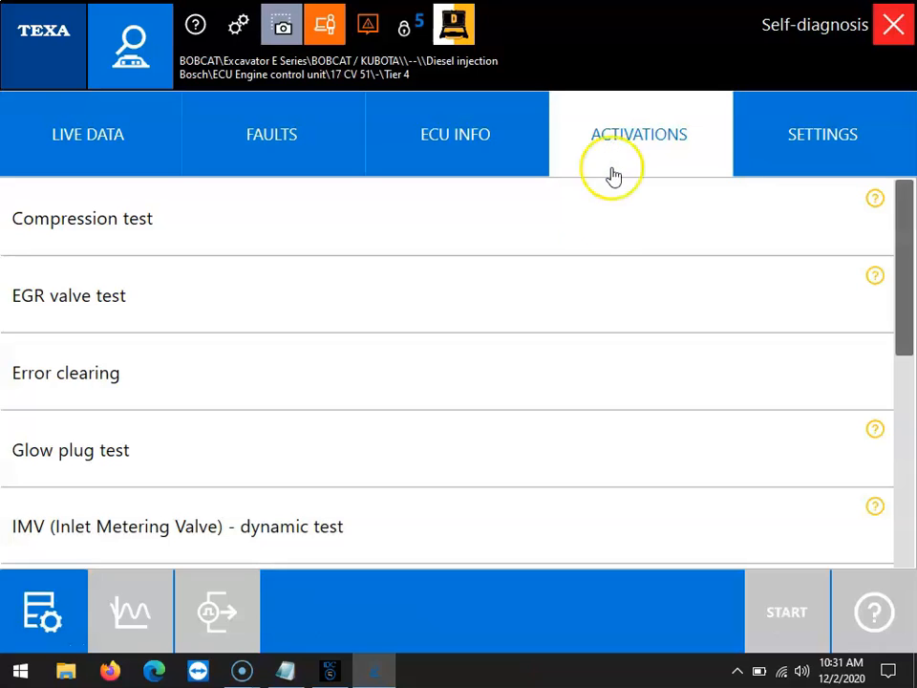
Choose the EGR valve test, dismiss its requirements help note and continue into the test.
{"action": "left_click", "coordinate": [68, 295]}
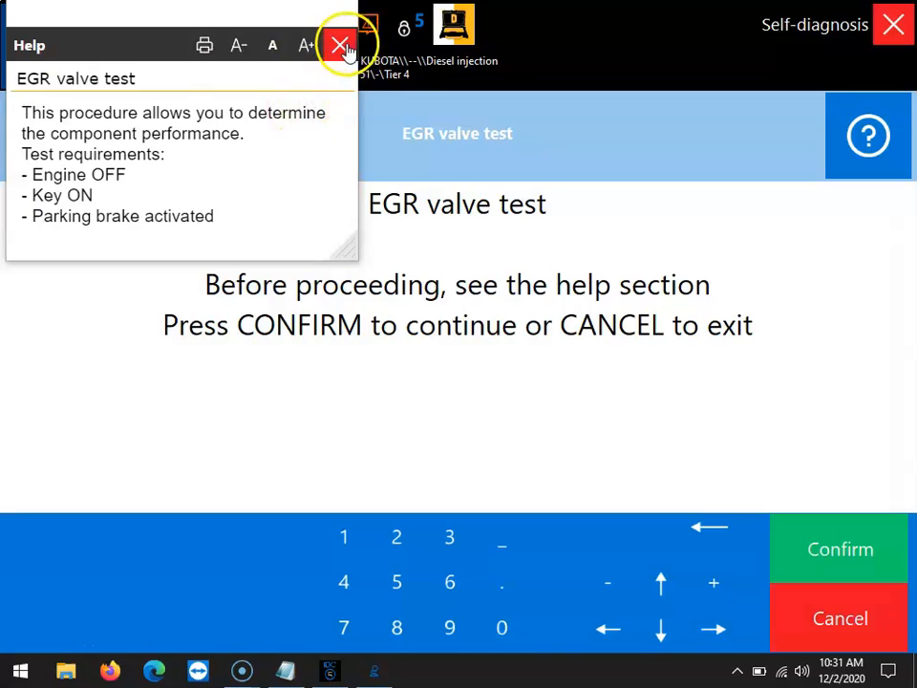
{"action": "left_click", "coordinate": [340, 46]}
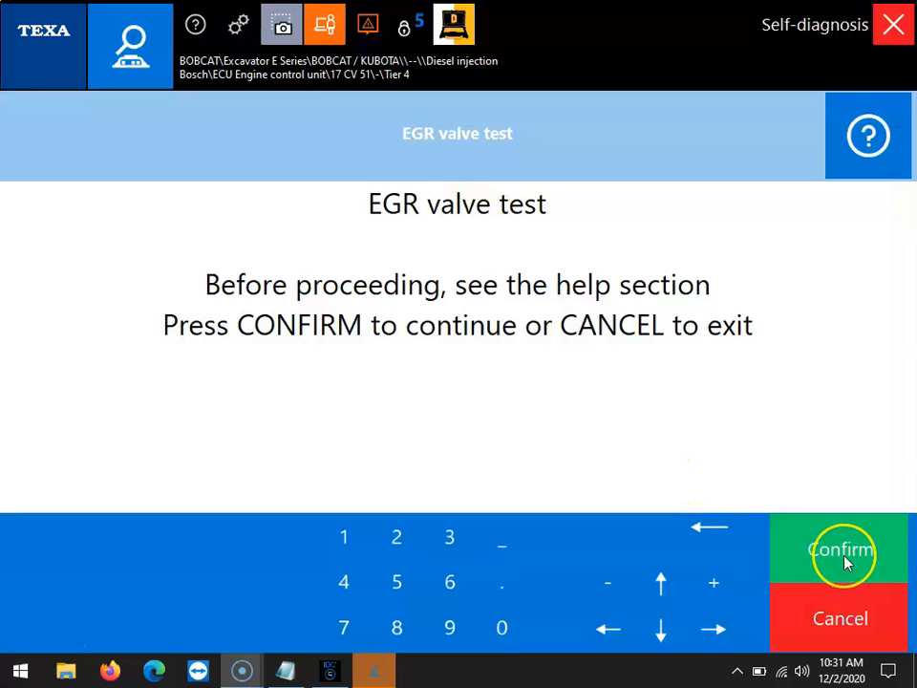
{"action": "left_click", "coordinate": [839, 550]}
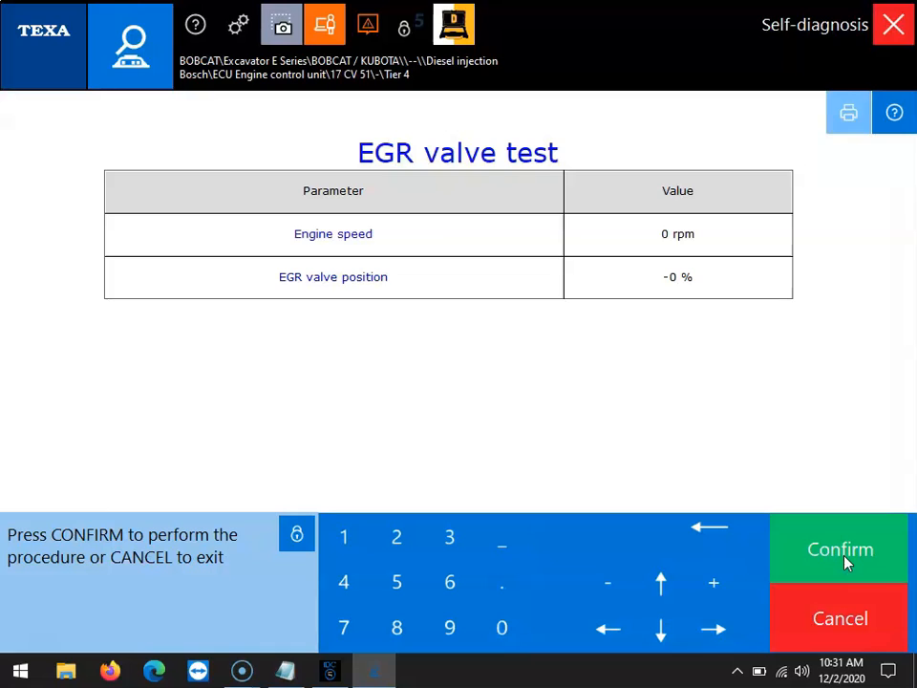
Perform the EGR valve test until Operation done and return to the no-fault-codes view.
{"action": "left_click", "coordinate": [841, 548]}
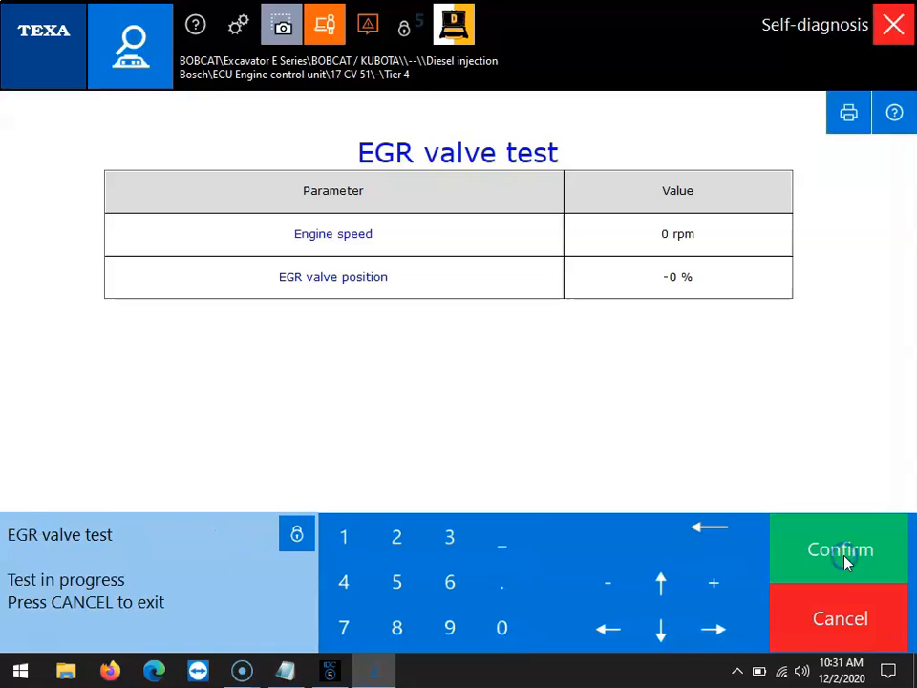
{"action": "left_click", "coordinate": [839, 549]}
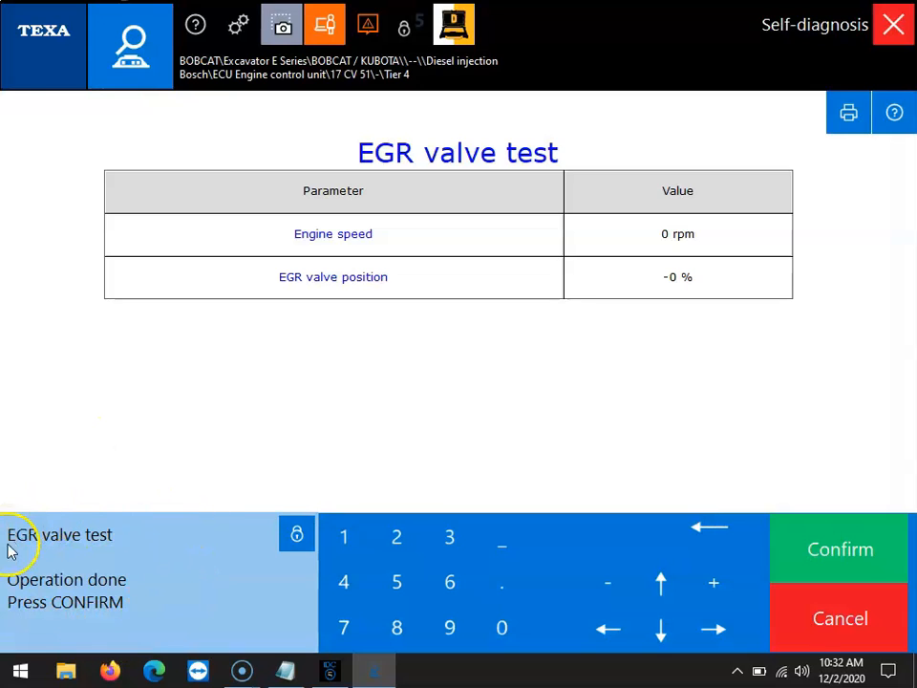
{"action": "mouse_move", "coordinate": [107, 505]}
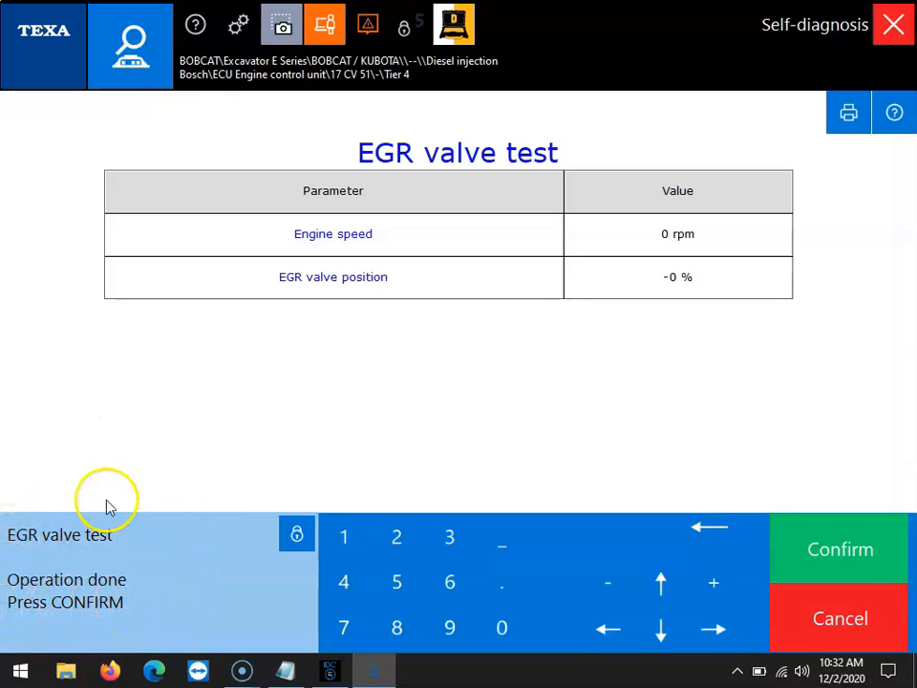
{"action": "mouse_move", "coordinate": [86, 611]}
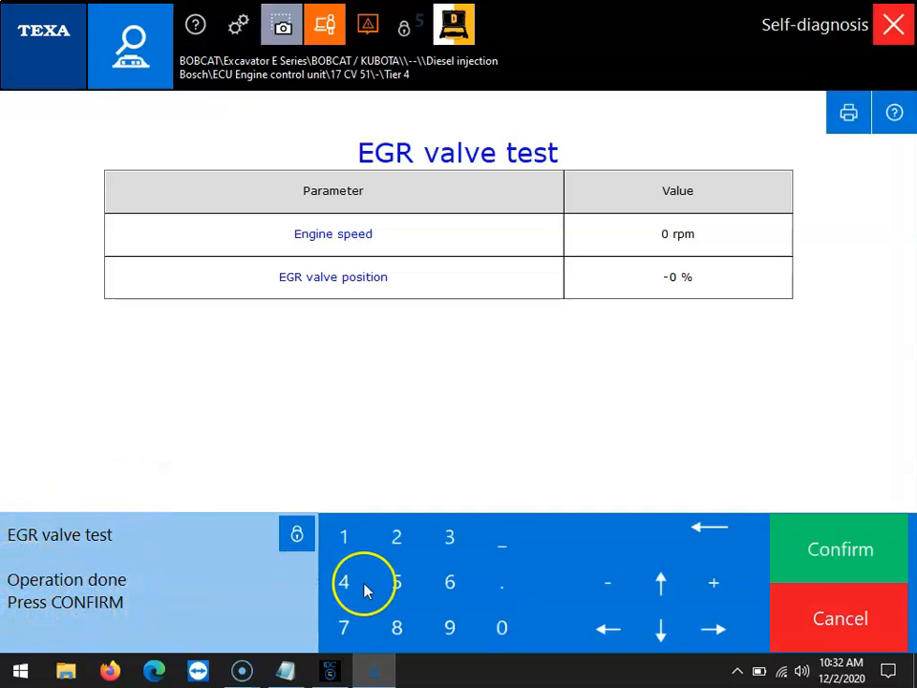
{"action": "mouse_move", "coordinate": [822, 566]}
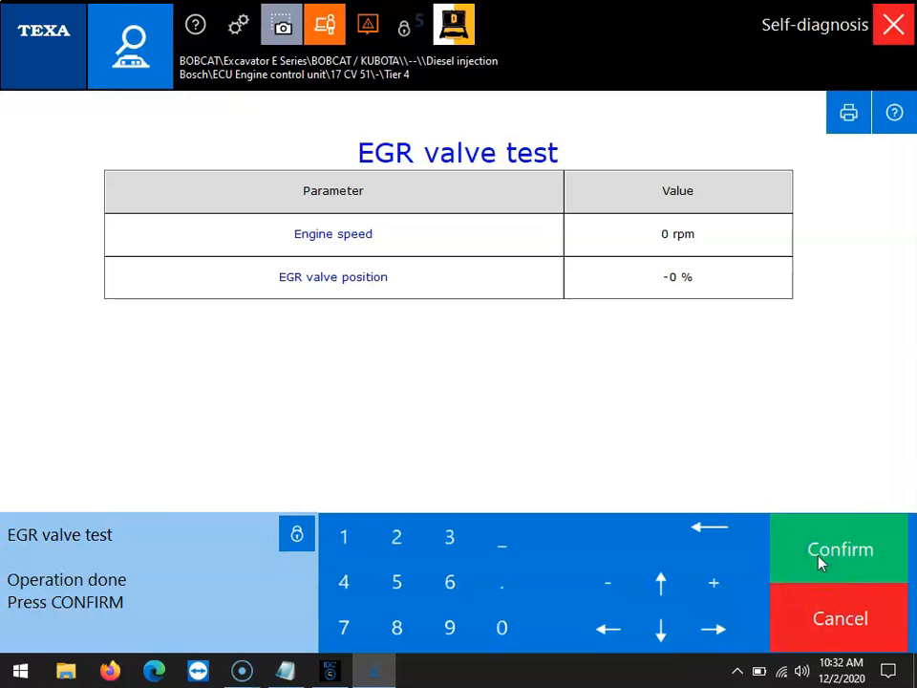
{"action": "left_click", "coordinate": [839, 549]}
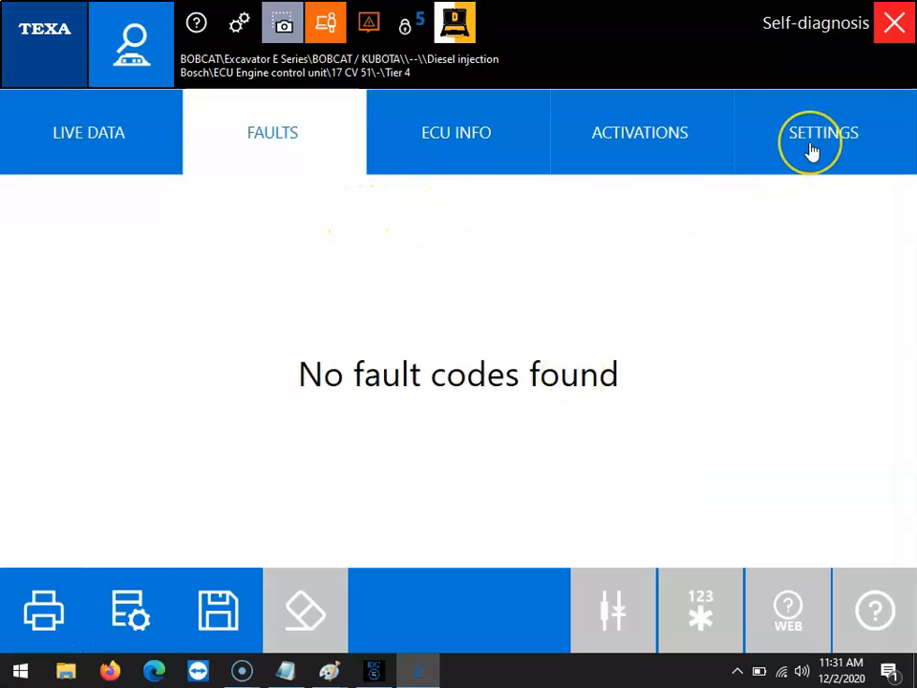
{"action": "mouse_move", "coordinate": [812, 138]}
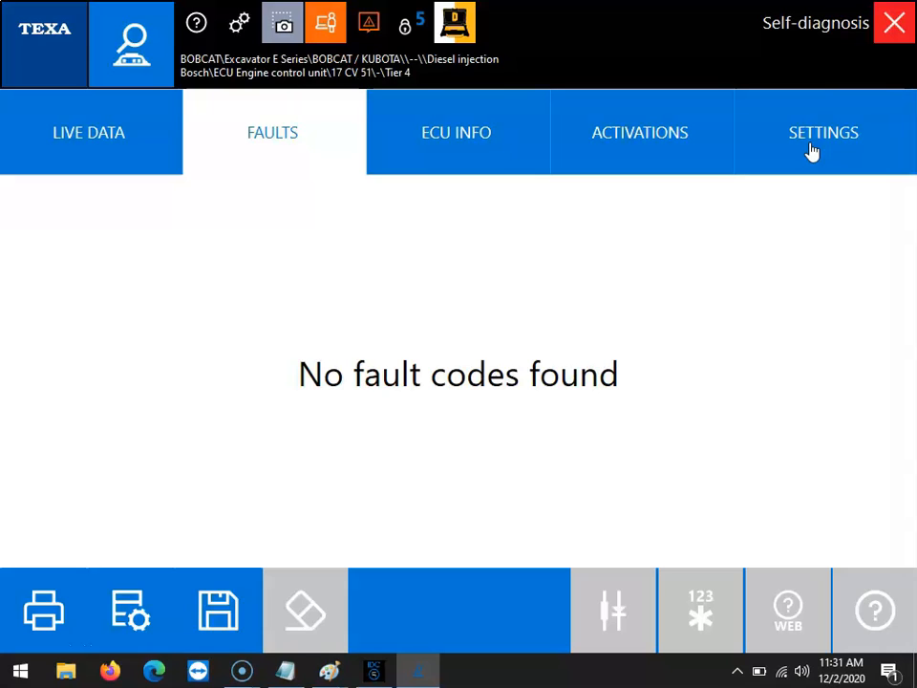
From the Settings procedures list, start Injector coding with the 20-character code length.
{"action": "left_click", "coordinate": [824, 132]}
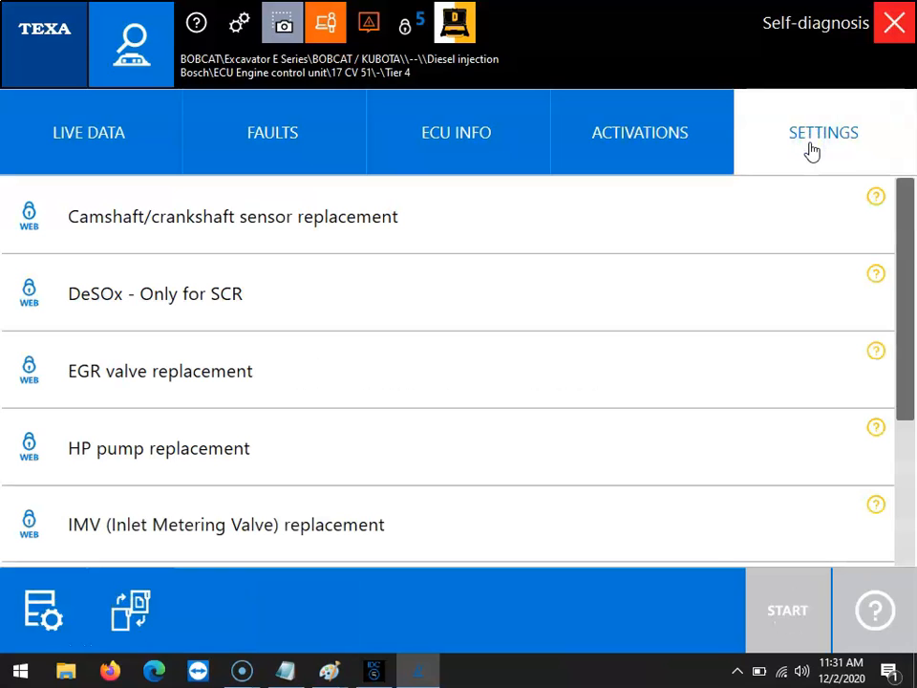
{"action": "scroll", "scroll_direction": "down", "scroll_amount": 3}
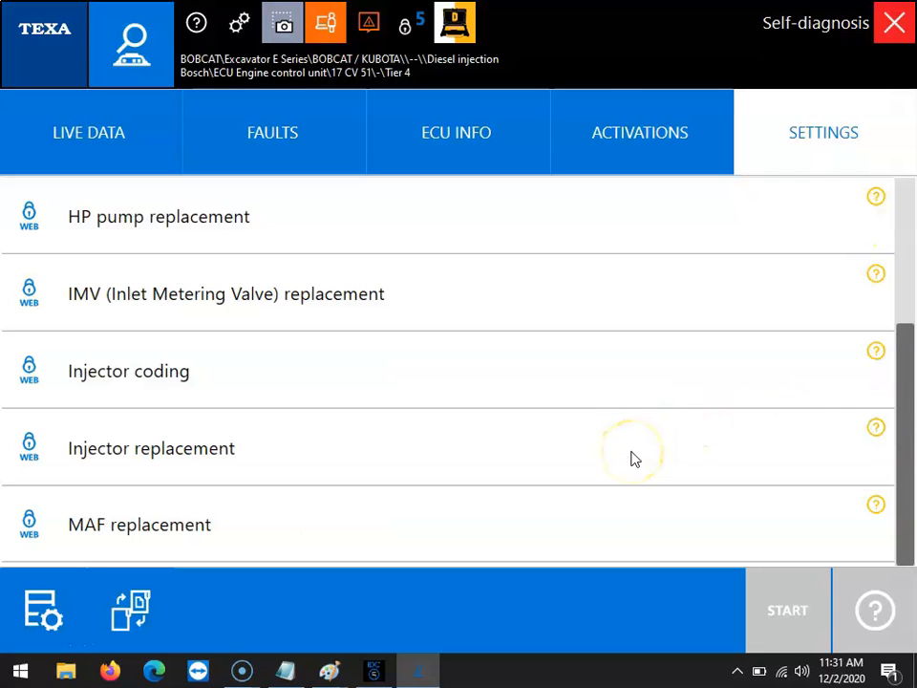
{"action": "left_click", "coordinate": [151, 447]}
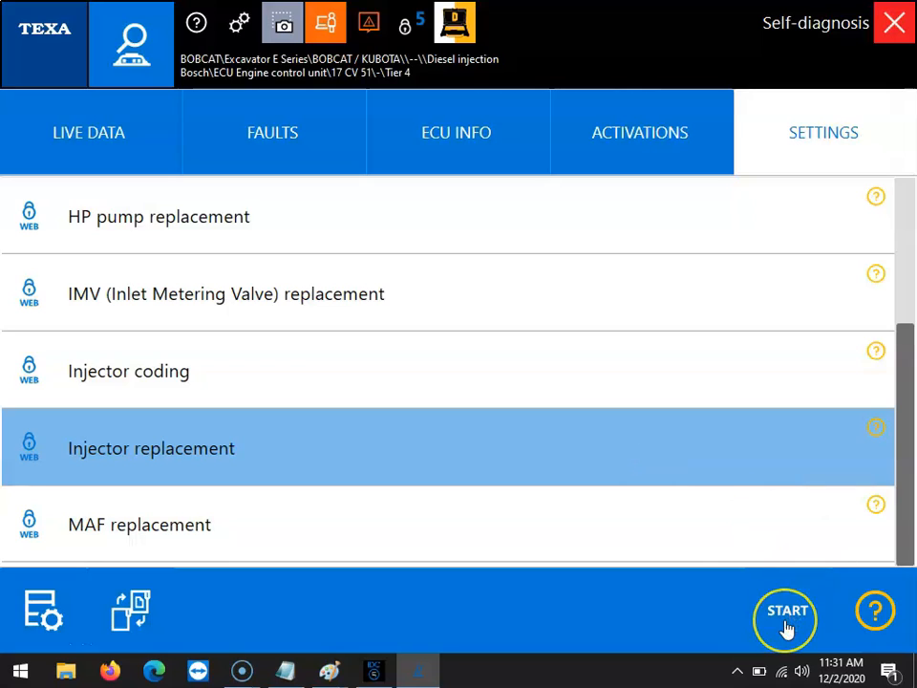
{"action": "mouse_move", "coordinate": [786, 619]}
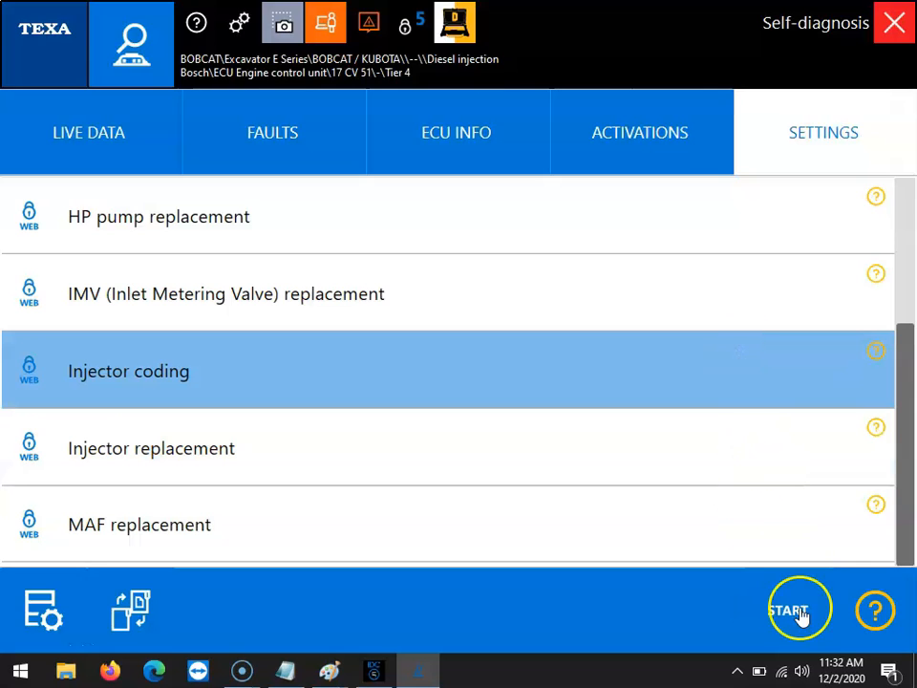
{"action": "left_click", "coordinate": [799, 608]}
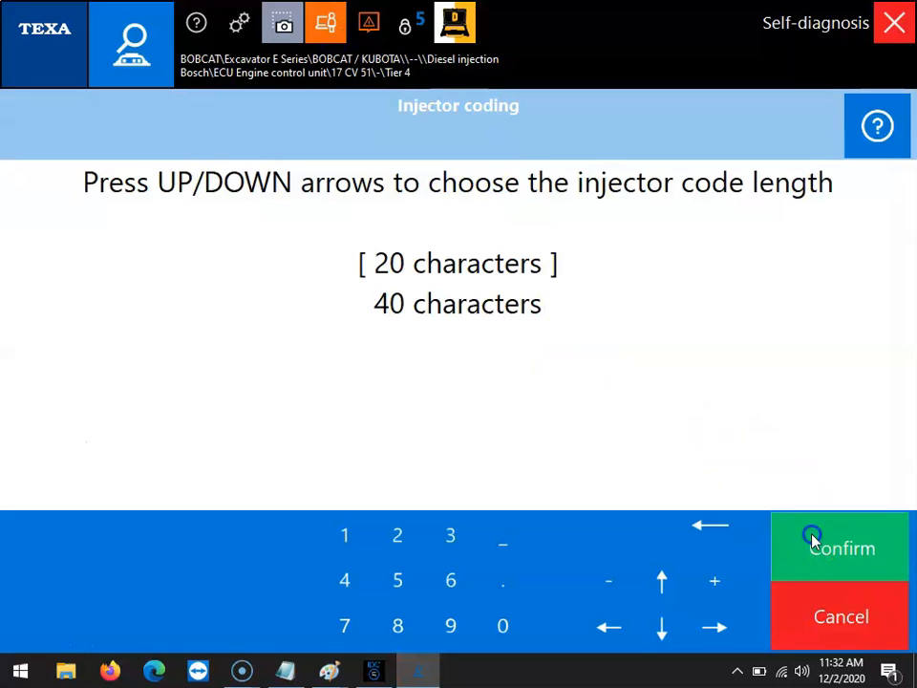
{"action": "left_click", "coordinate": [841, 547]}
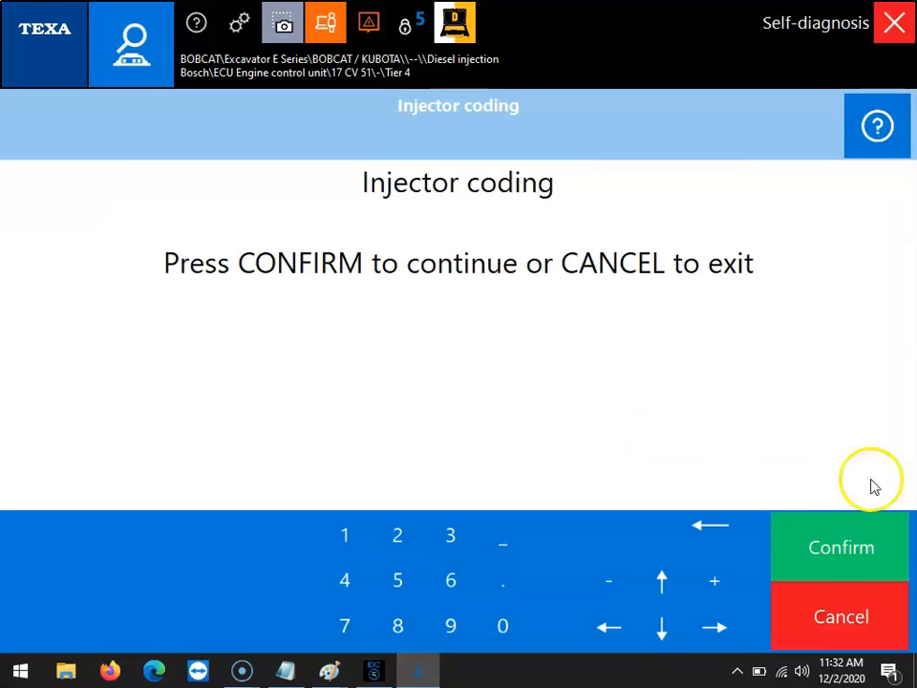
Enter the new code ending in CE0WX for injector 1 on the coding keypad.
{"action": "left_click", "coordinate": [841, 547]}
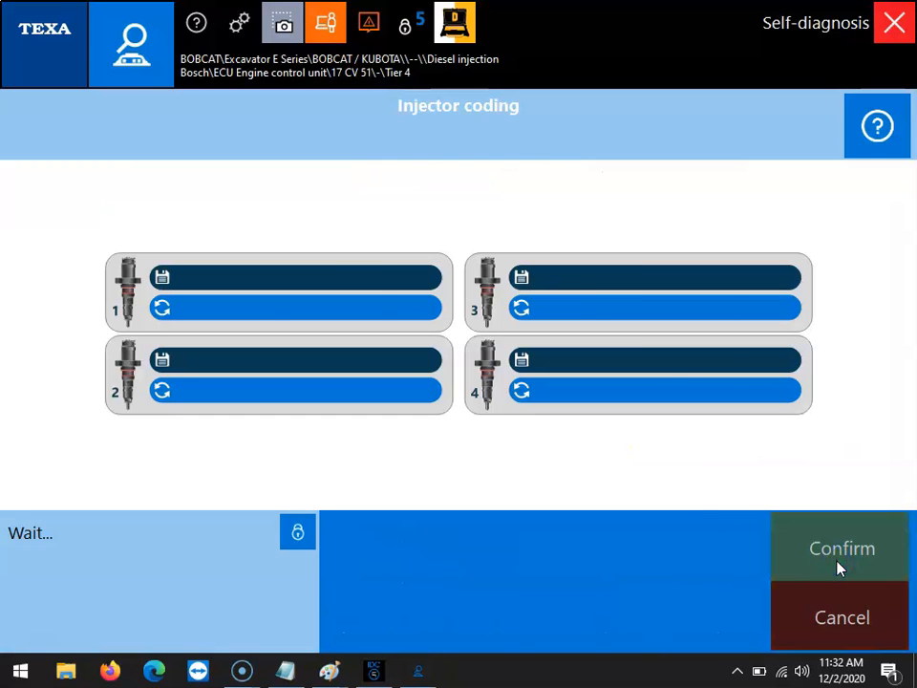
{"action": "left_click", "coordinate": [841, 547]}
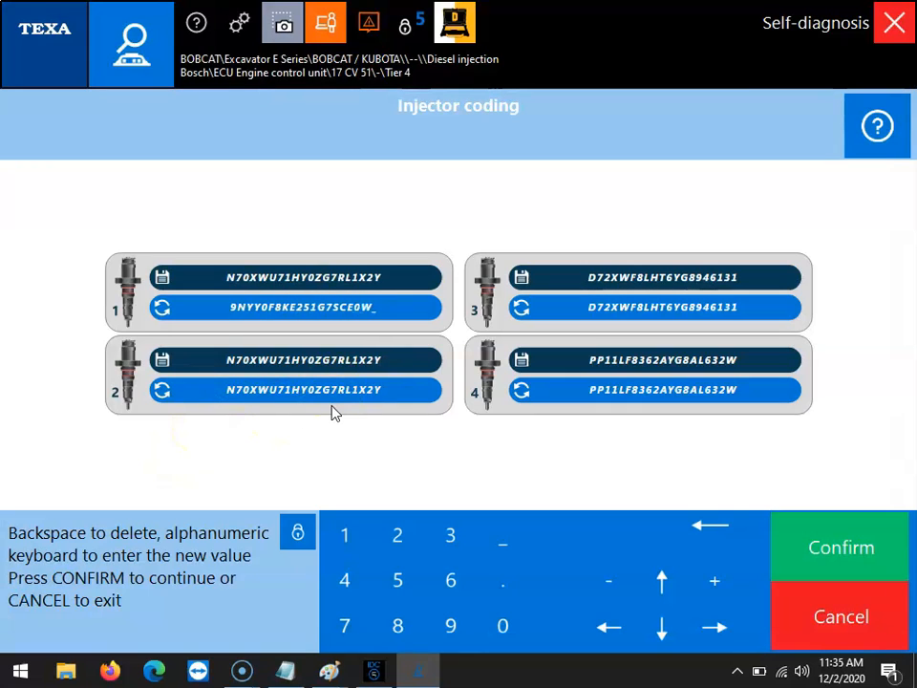
{"action": "type", "text": "X"}
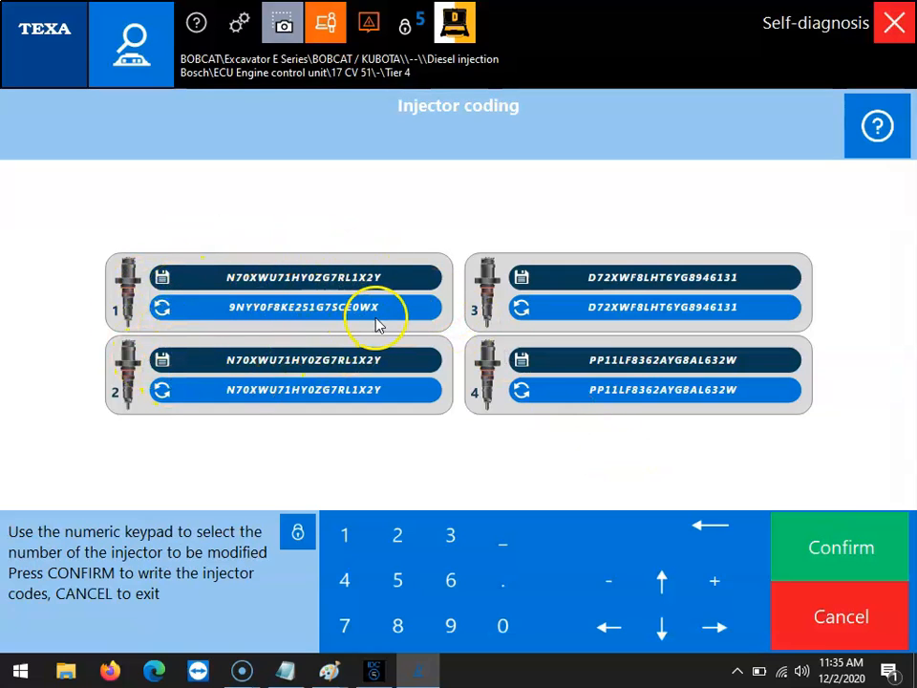
{"action": "mouse_move", "coordinate": [229, 329]}
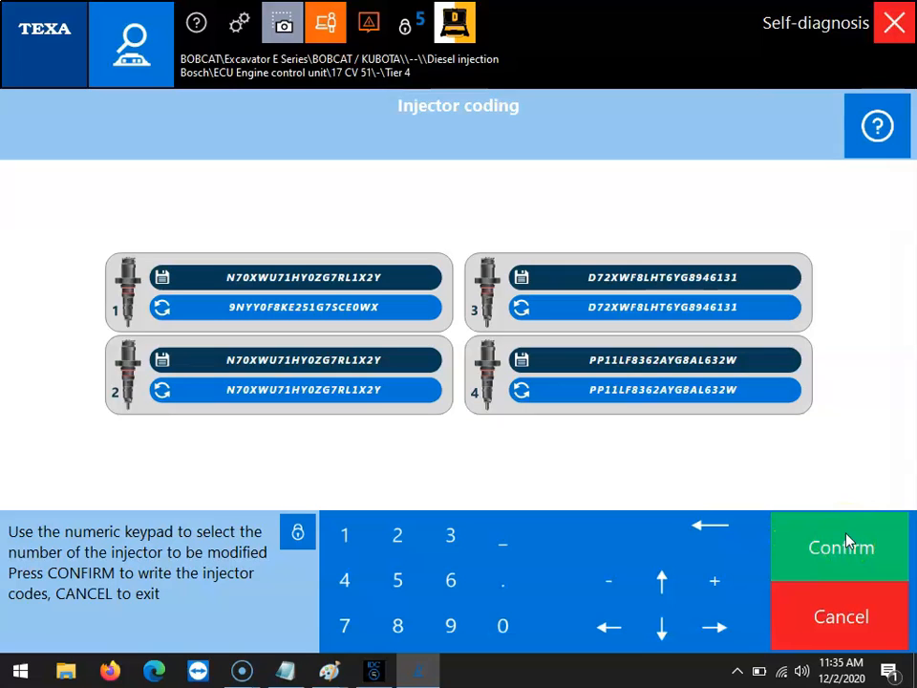
Write the injector codes to the ECU, save the changes and acknowledge Command executed.
{"action": "left_click", "coordinate": [841, 546]}
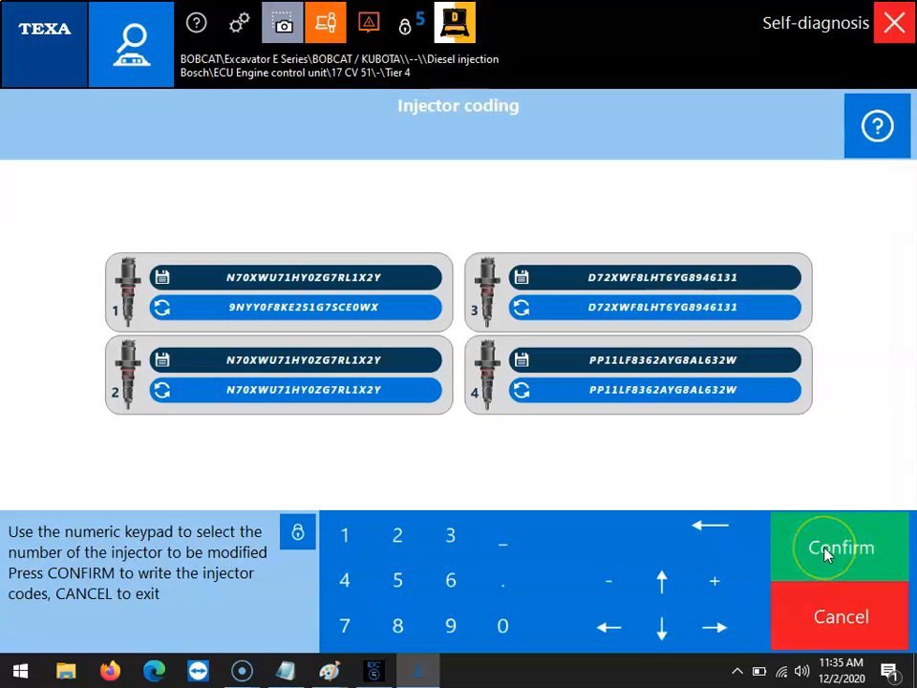
{"action": "left_click", "coordinate": [841, 547]}
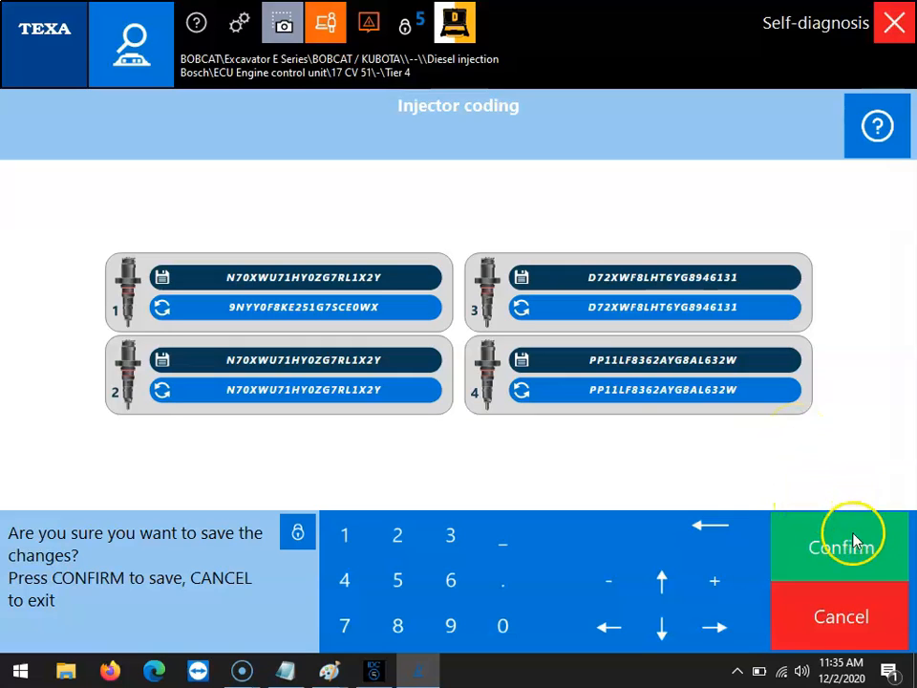
{"action": "left_click", "coordinate": [841, 546]}
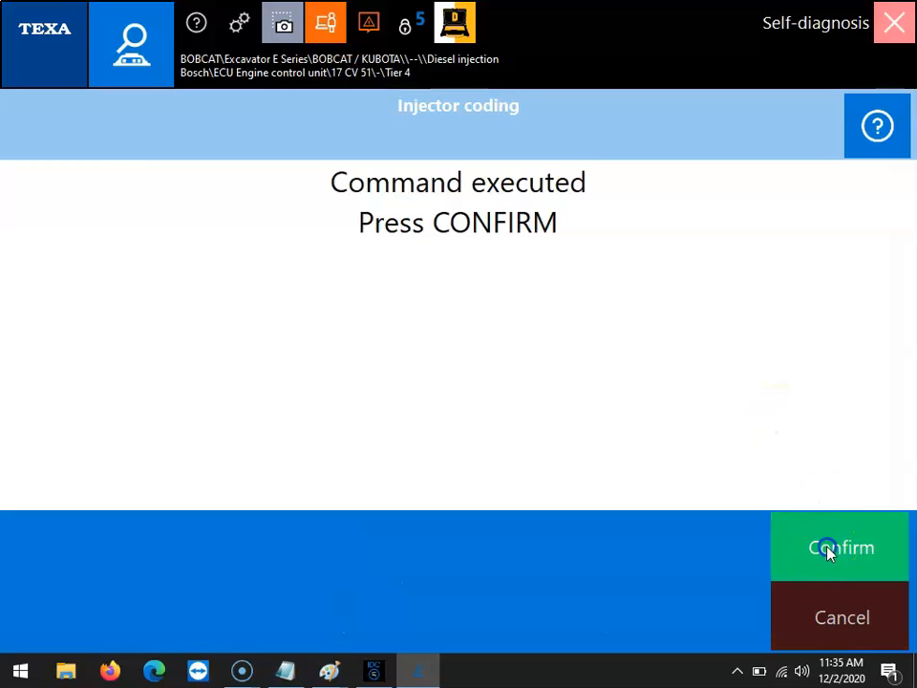
{"action": "left_click", "coordinate": [841, 547]}
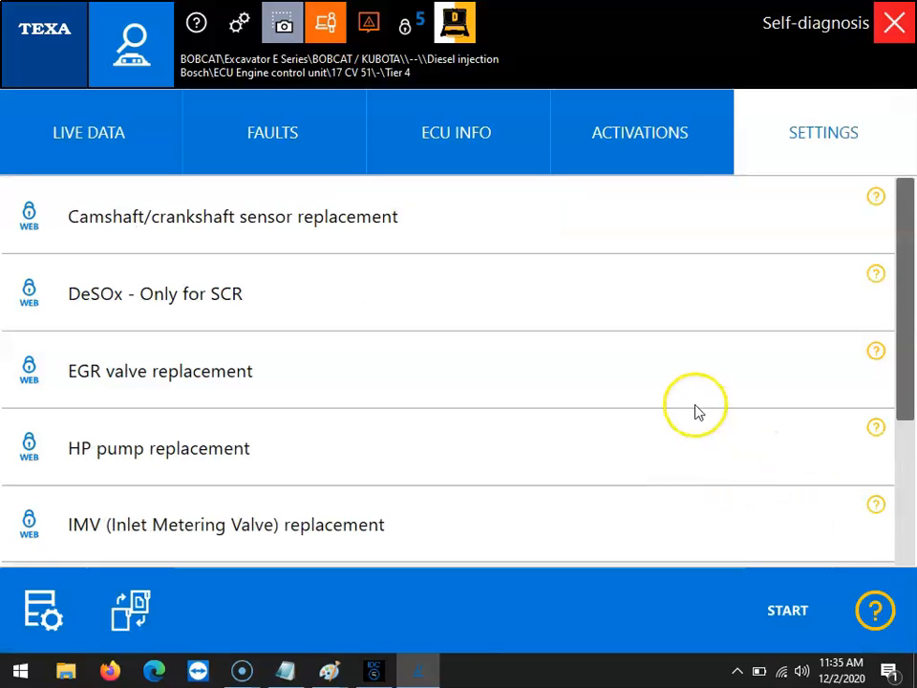
Restart Injector coding with 20 characters, verify all four codes match, then cancel back to the procedures list.
{"action": "scroll", "scroll_direction": "down", "scroll_amount": 3}
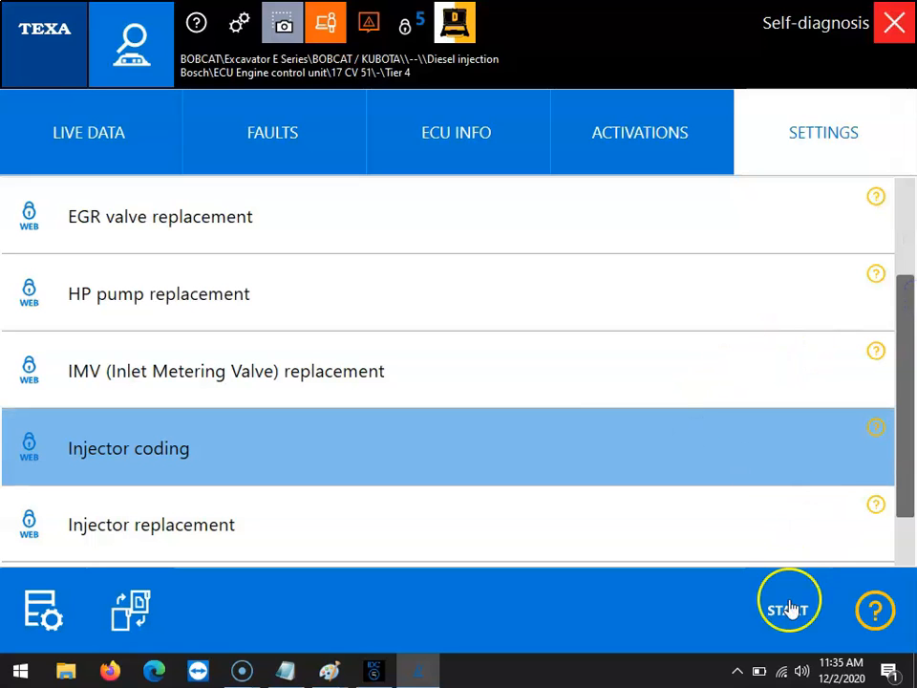
{"action": "left_click", "coordinate": [787, 608]}
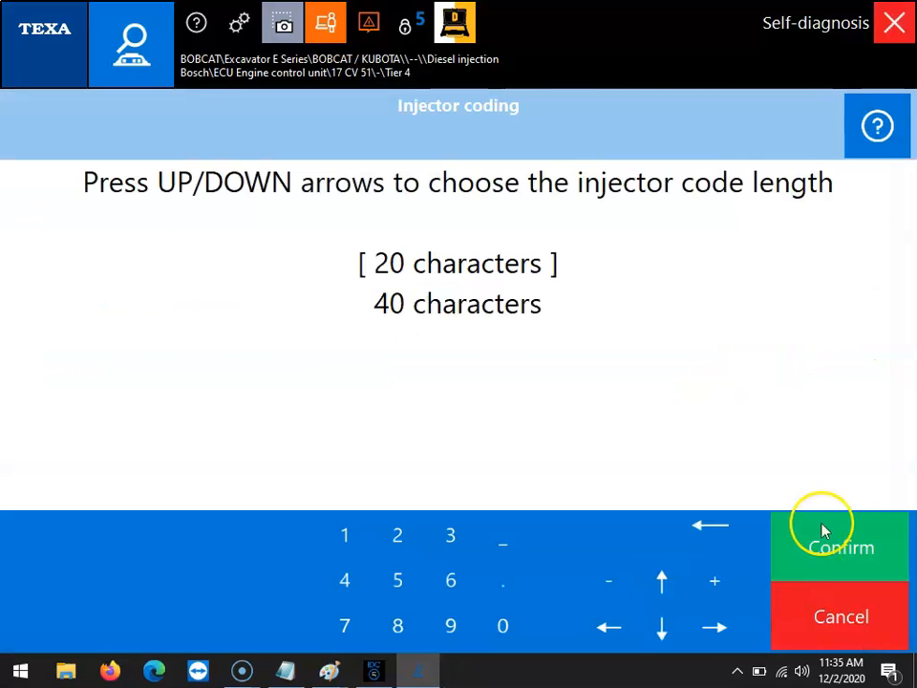
{"action": "mouse_move", "coordinate": [839, 546]}
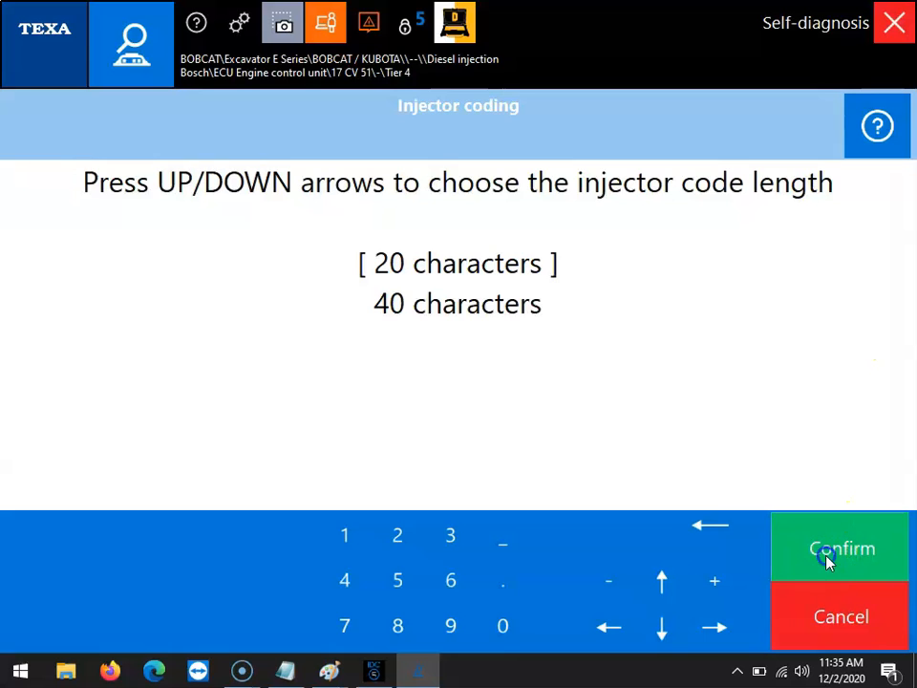
{"action": "left_click", "coordinate": [840, 546]}
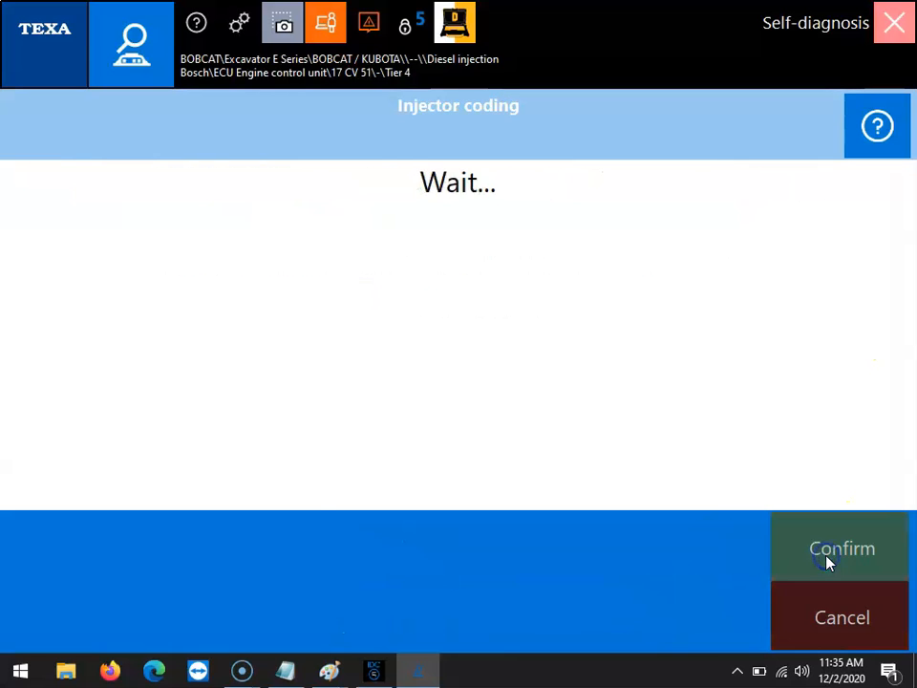
{"action": "left_click", "coordinate": [841, 547]}
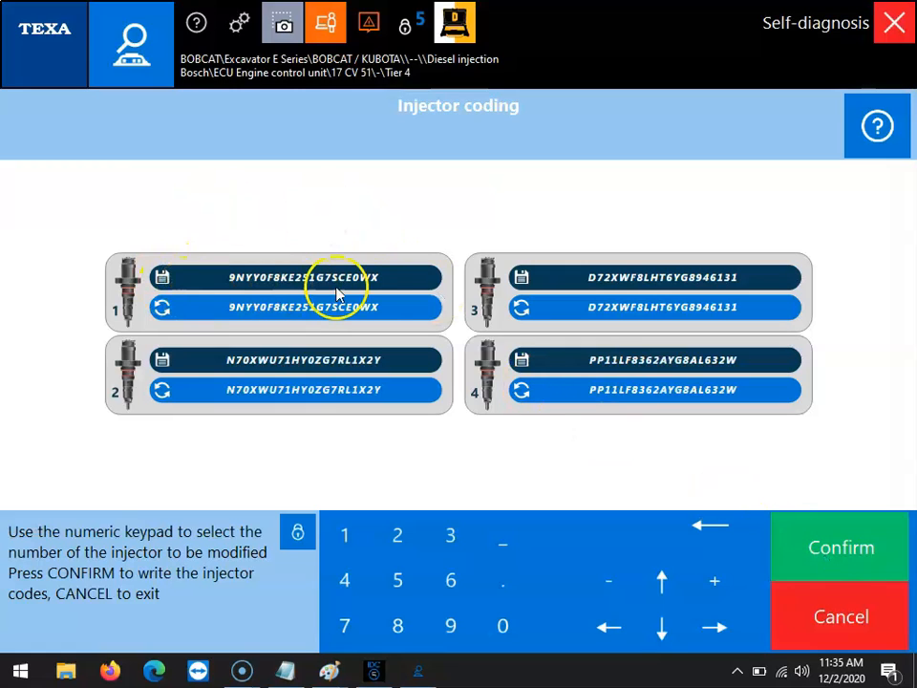
{"action": "mouse_move", "coordinate": [443, 306]}
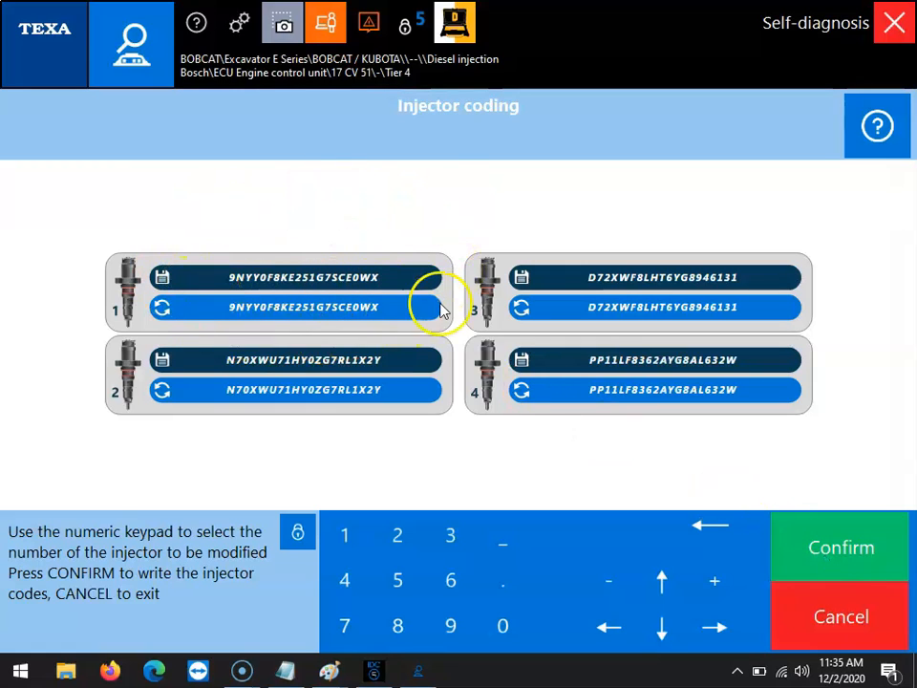
{"action": "mouse_move", "coordinate": [504, 468]}
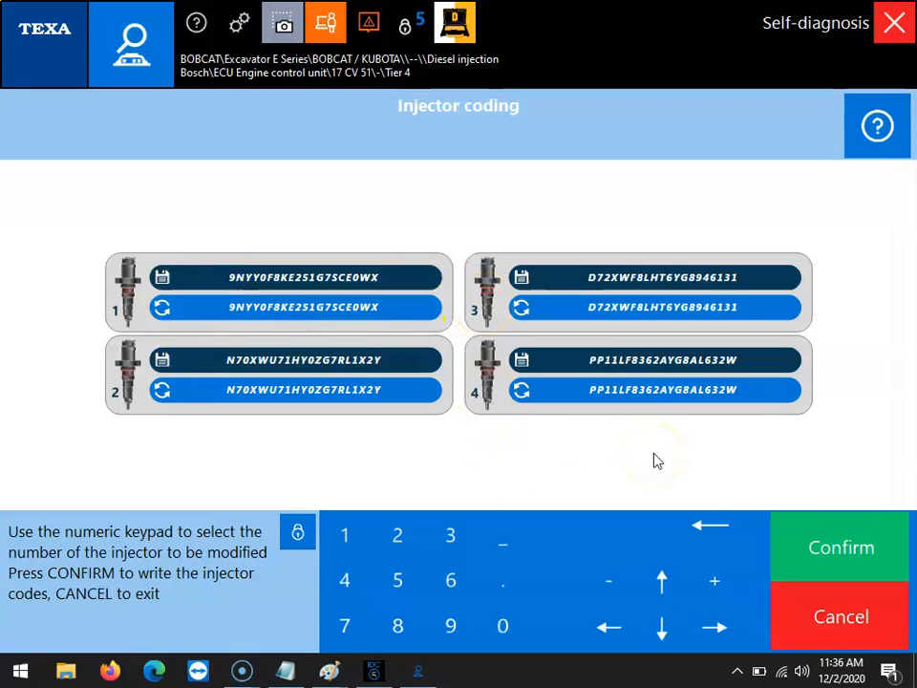
{"action": "left_click", "coordinate": [841, 615]}
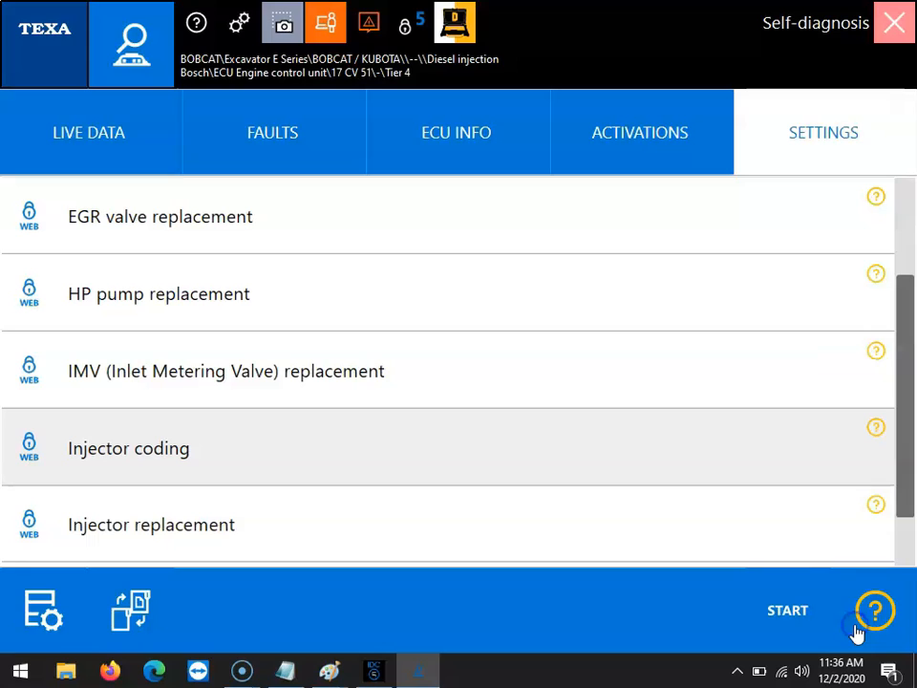
{"action": "mouse_move", "coordinate": [810, 564]}
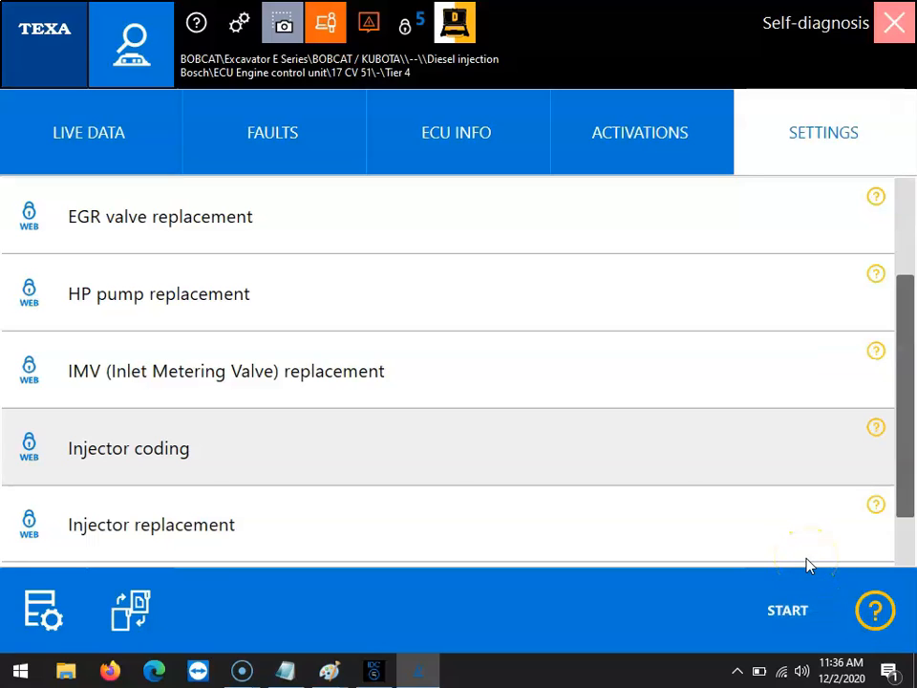